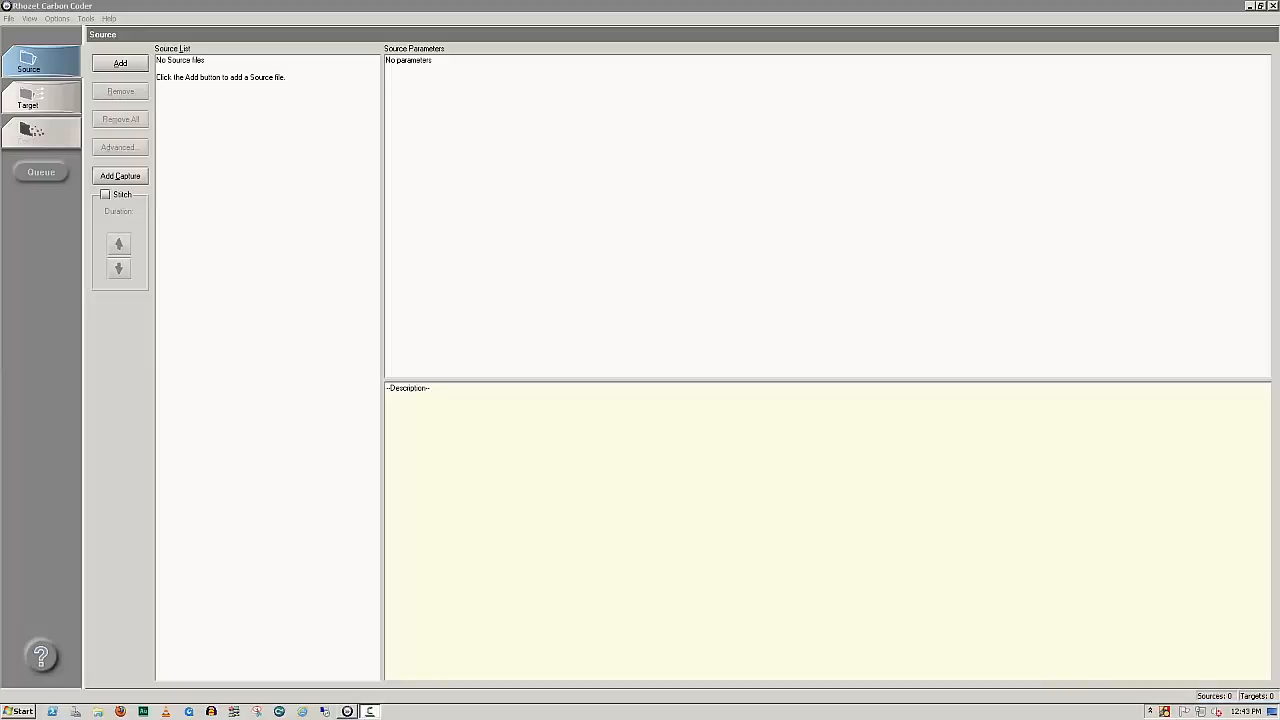
Step: Load 2+2+5.1+5.1.mov as the source and go to the Target settings
{"action": "left_click", "coordinate": [120, 62]}
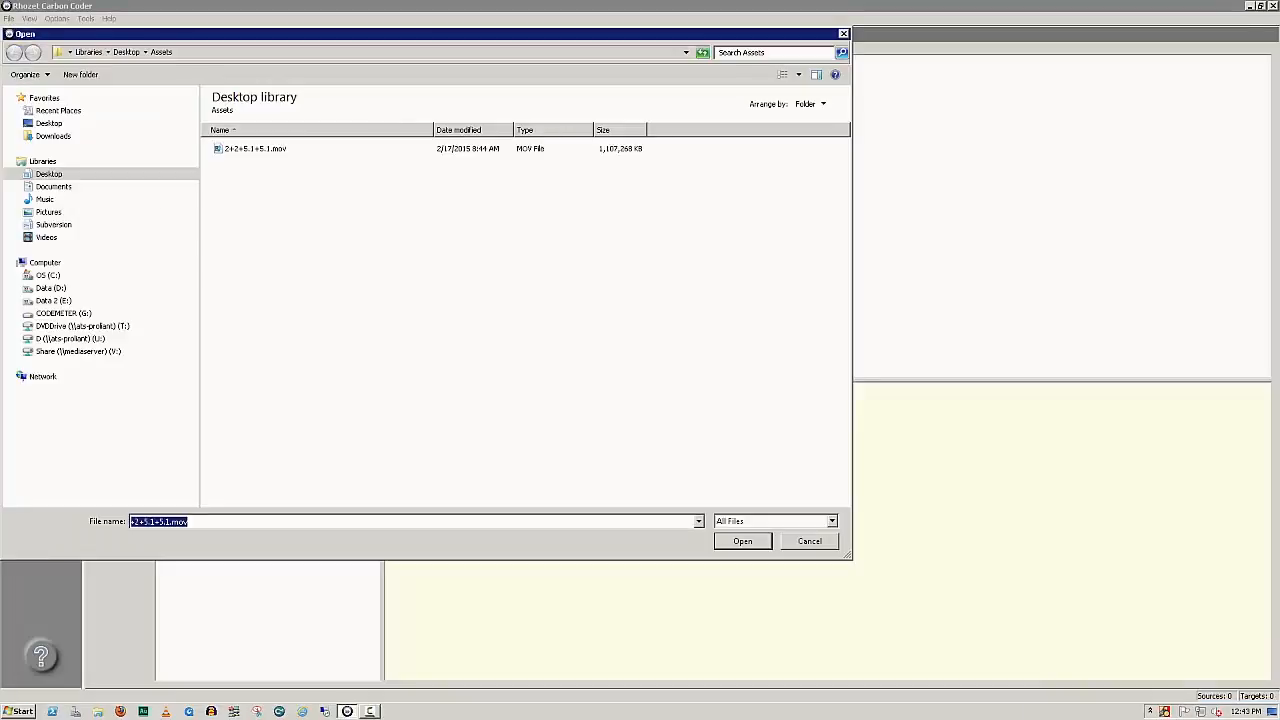
{"action": "left_click", "coordinate": [742, 541]}
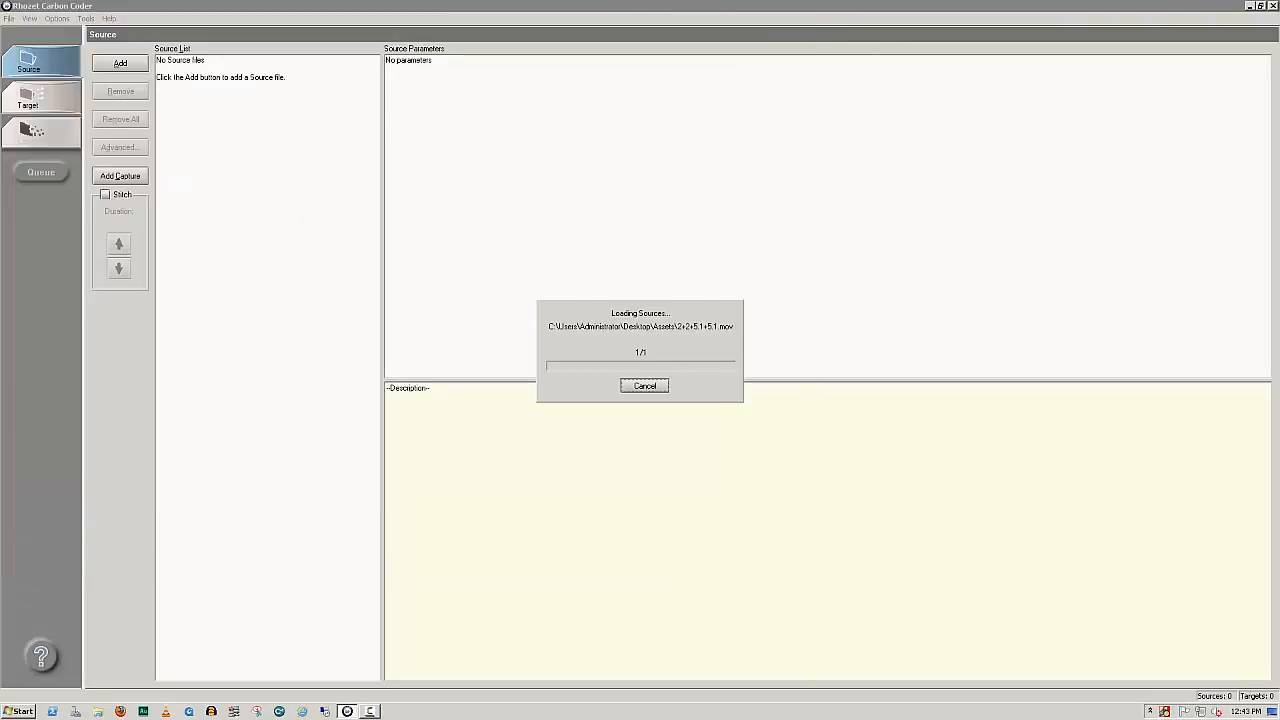
{"action": "left_click", "coordinate": [28, 97]}
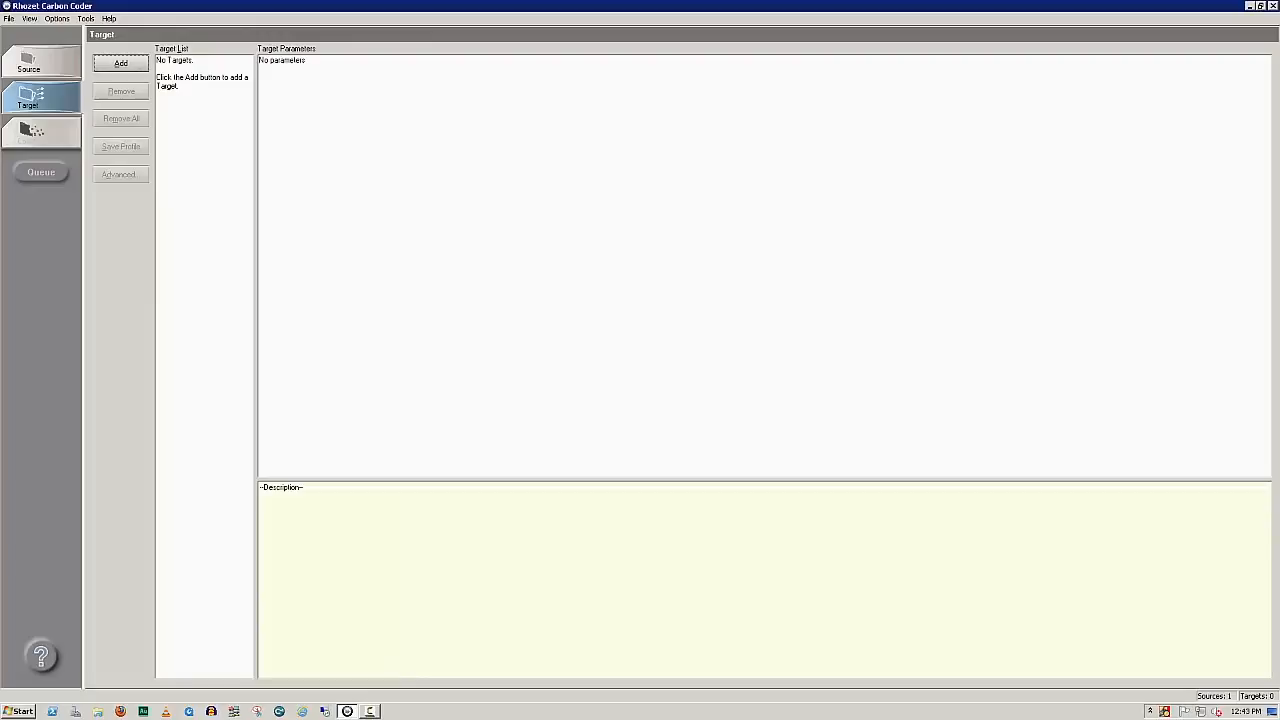
Step: Add an H.264 MP2TS target at 1920x1080i 29.97fps and view its audio filters
{"action": "left_click", "coordinate": [120, 63]}
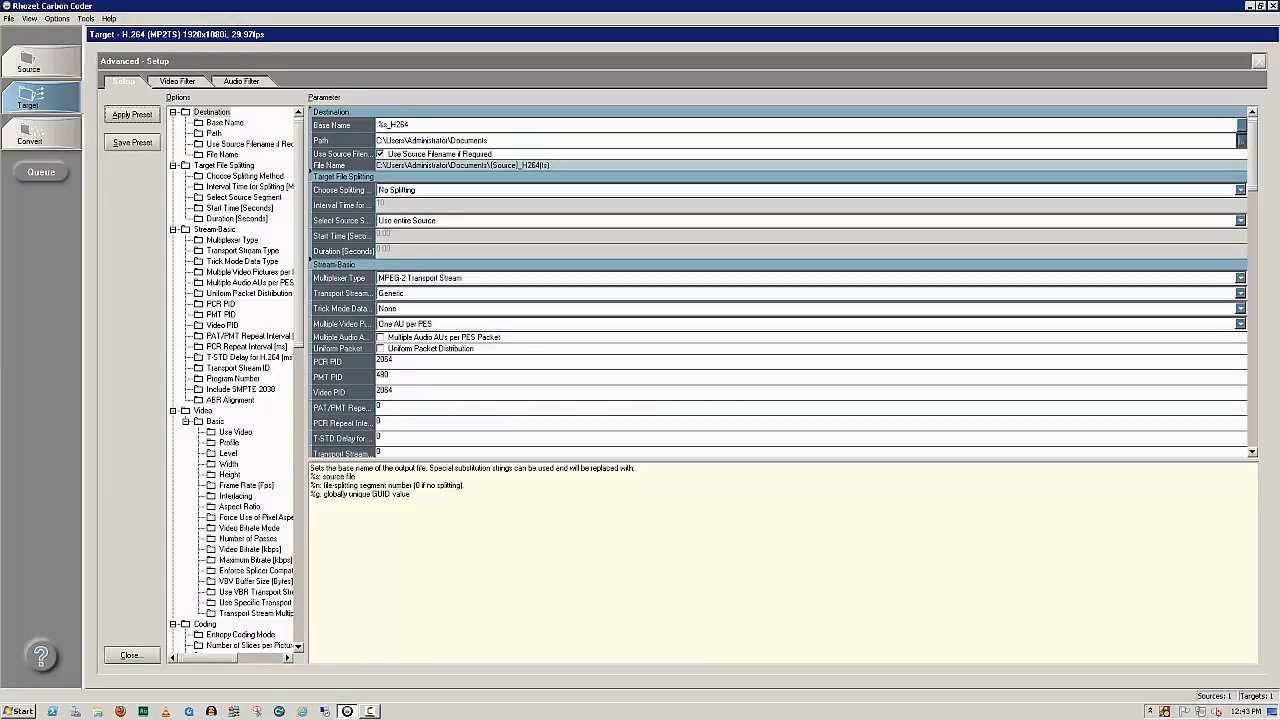
{"action": "left_click", "coordinate": [241, 81]}
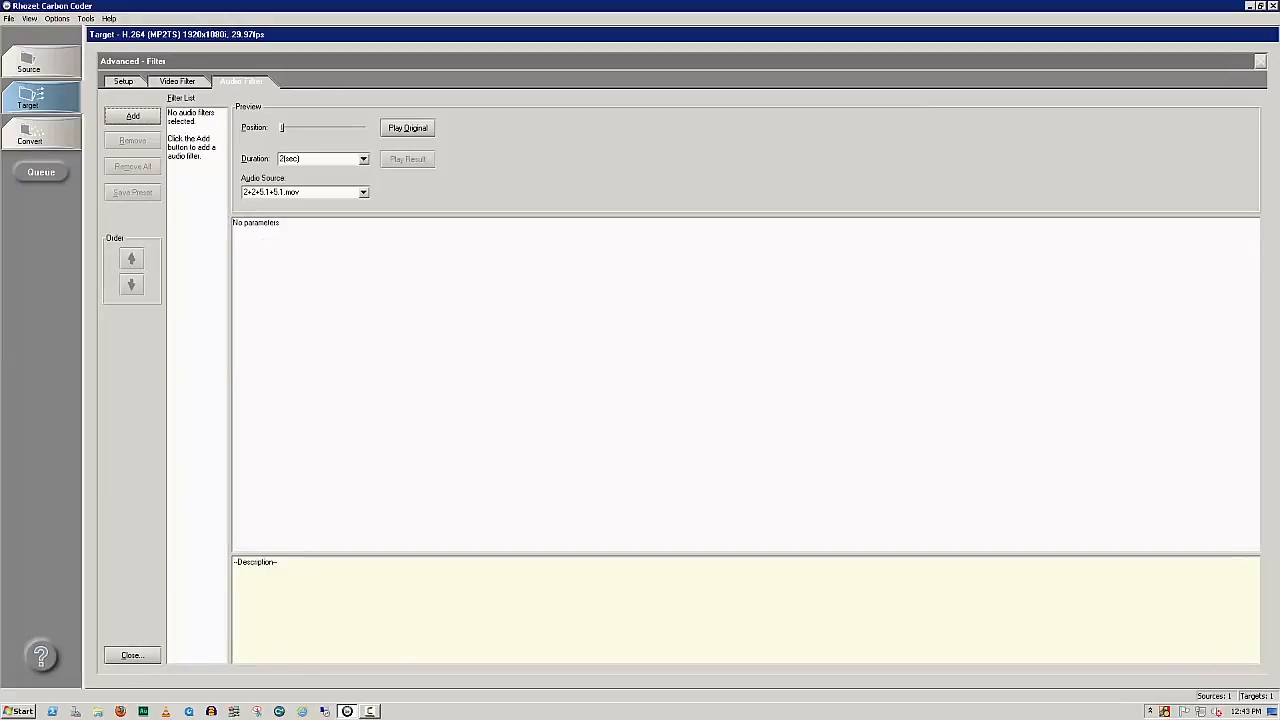
Step: Add the Minnetonka AudioTools Loudness Control filter set to Measure and Adjust
{"action": "left_click", "coordinate": [132, 116]}
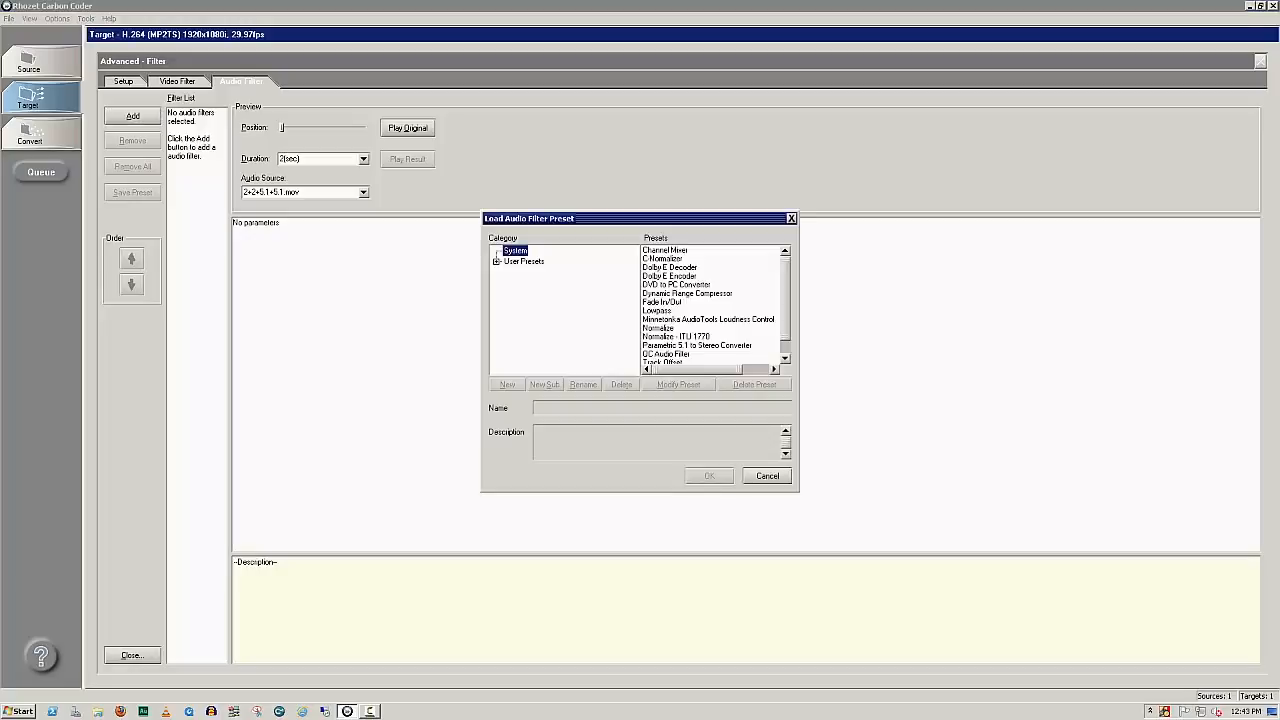
{"action": "left_click", "coordinate": [709, 475]}
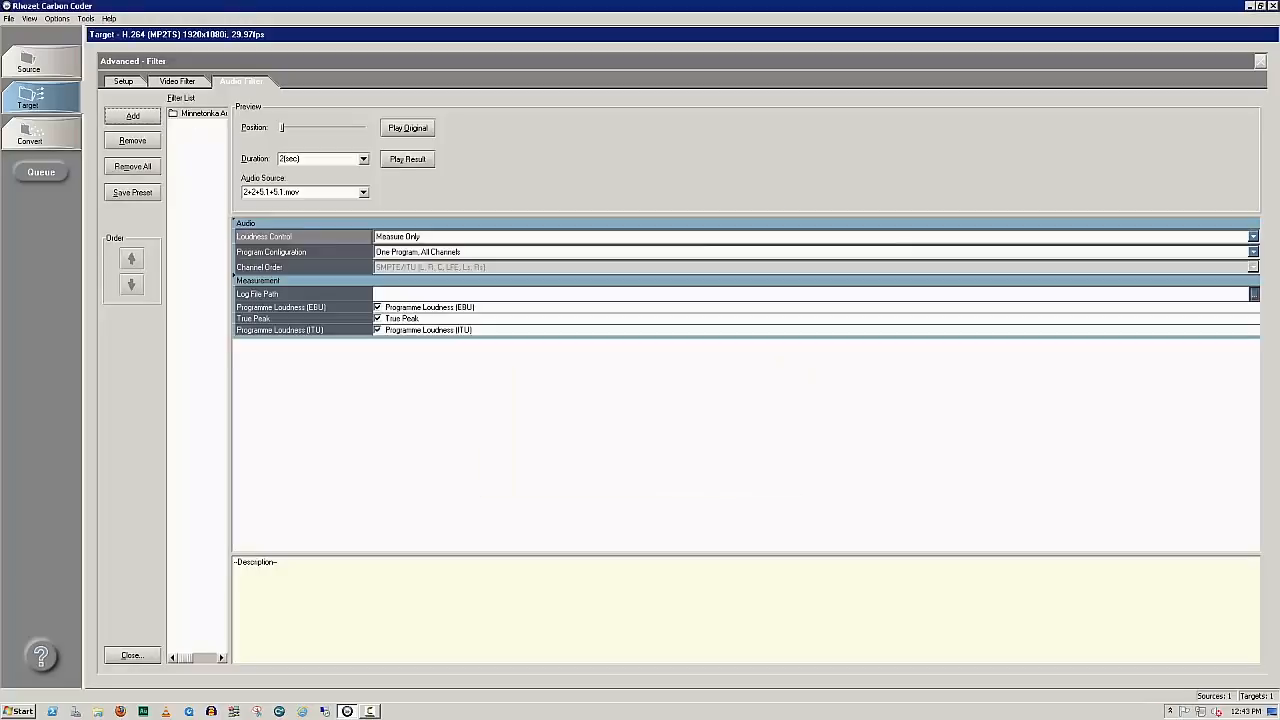
{"action": "left_click", "coordinate": [1252, 236]}
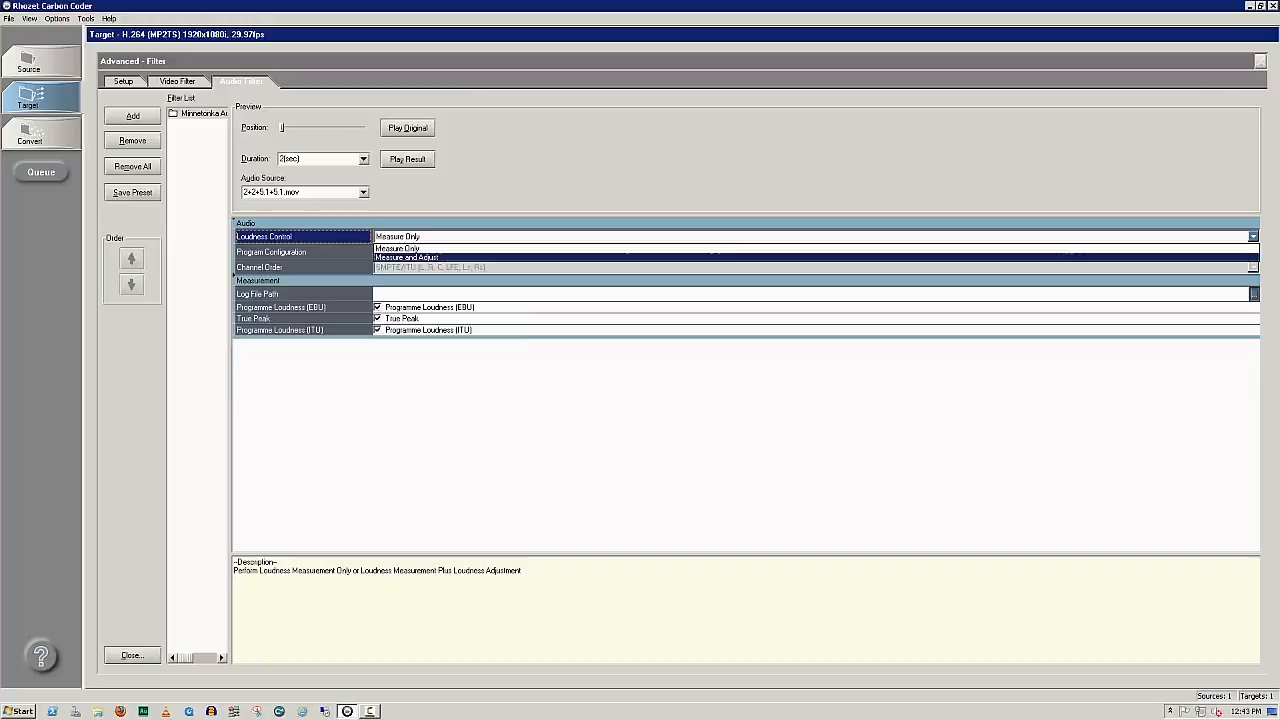
{"action": "left_click", "coordinate": [406, 257]}
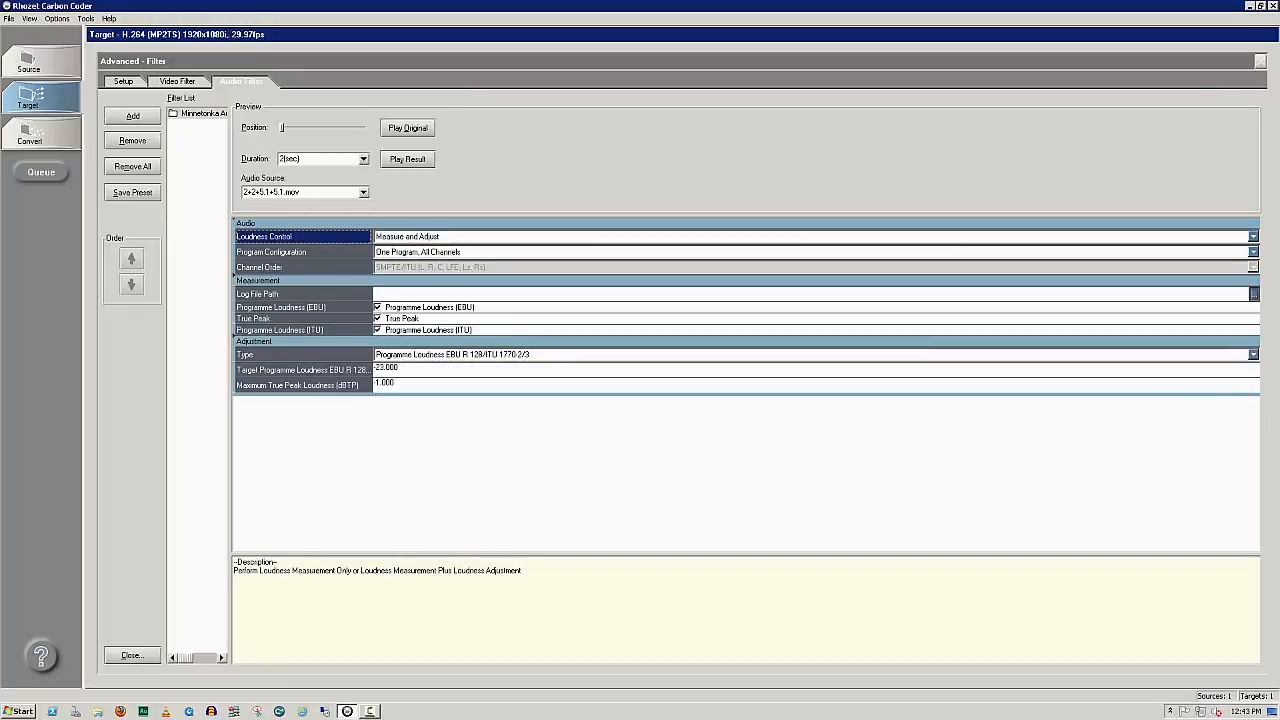
{"action": "left_click", "coordinate": [1253, 251]}
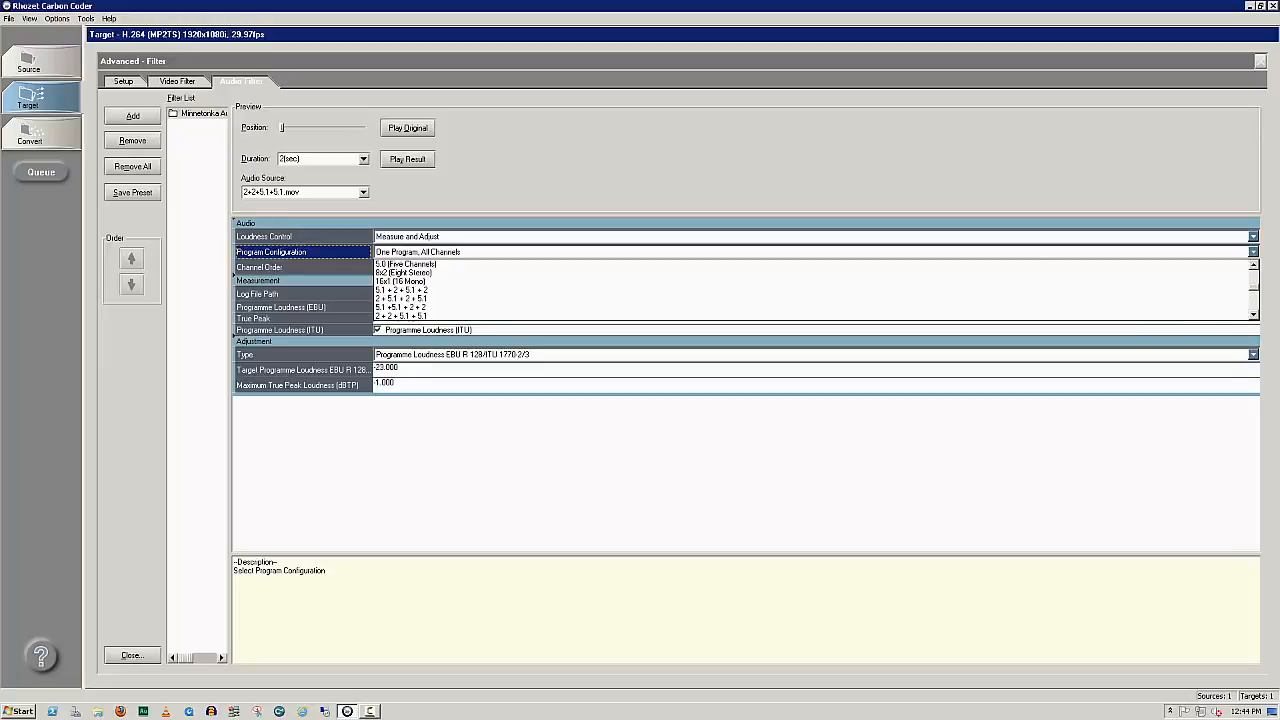
Step: Choose the 2 + 2 + 5.1 + 5.1 program configuration and close the filter panel
{"action": "left_click", "coordinate": [410, 316]}
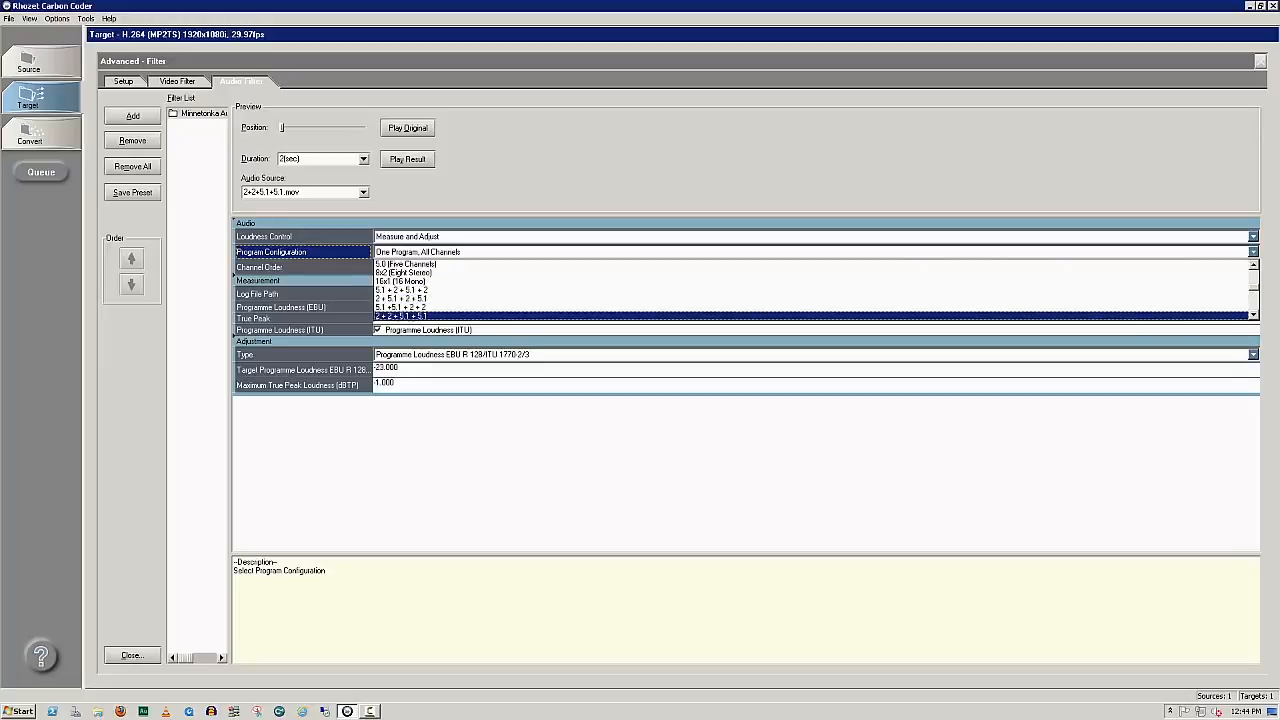
{"action": "left_click", "coordinate": [404, 316]}
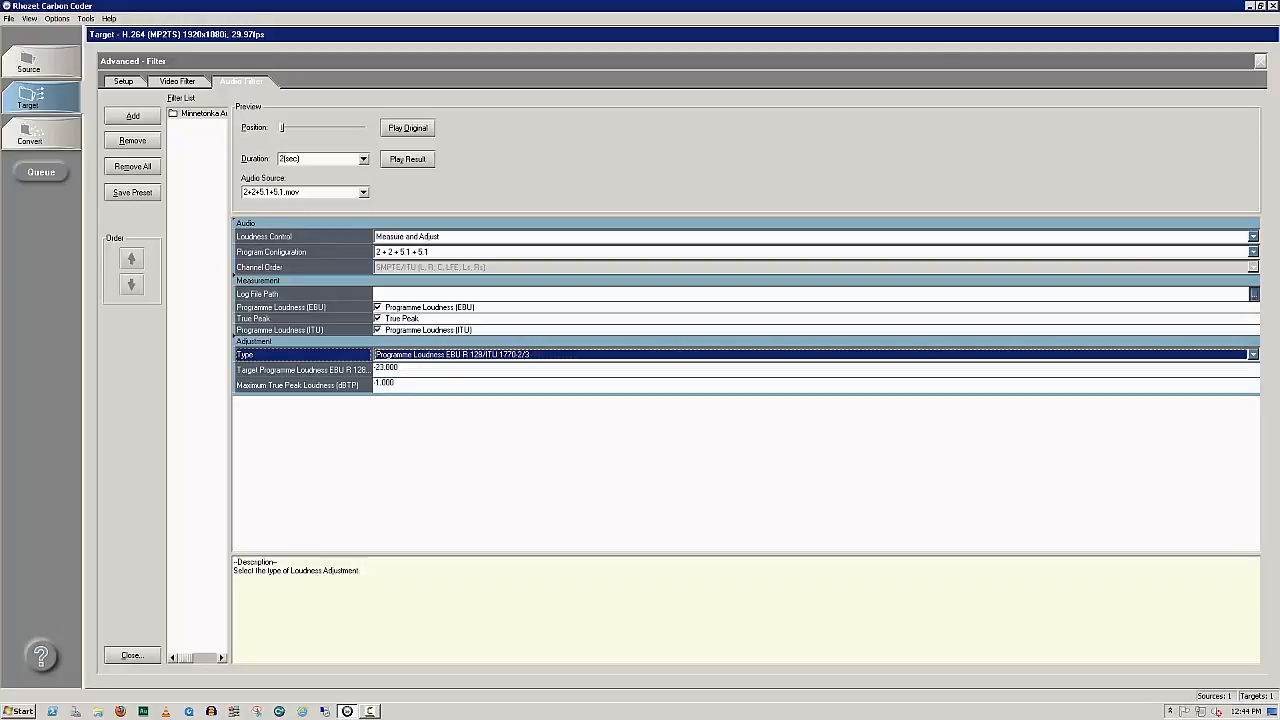
{"action": "left_click", "coordinate": [131, 655]}
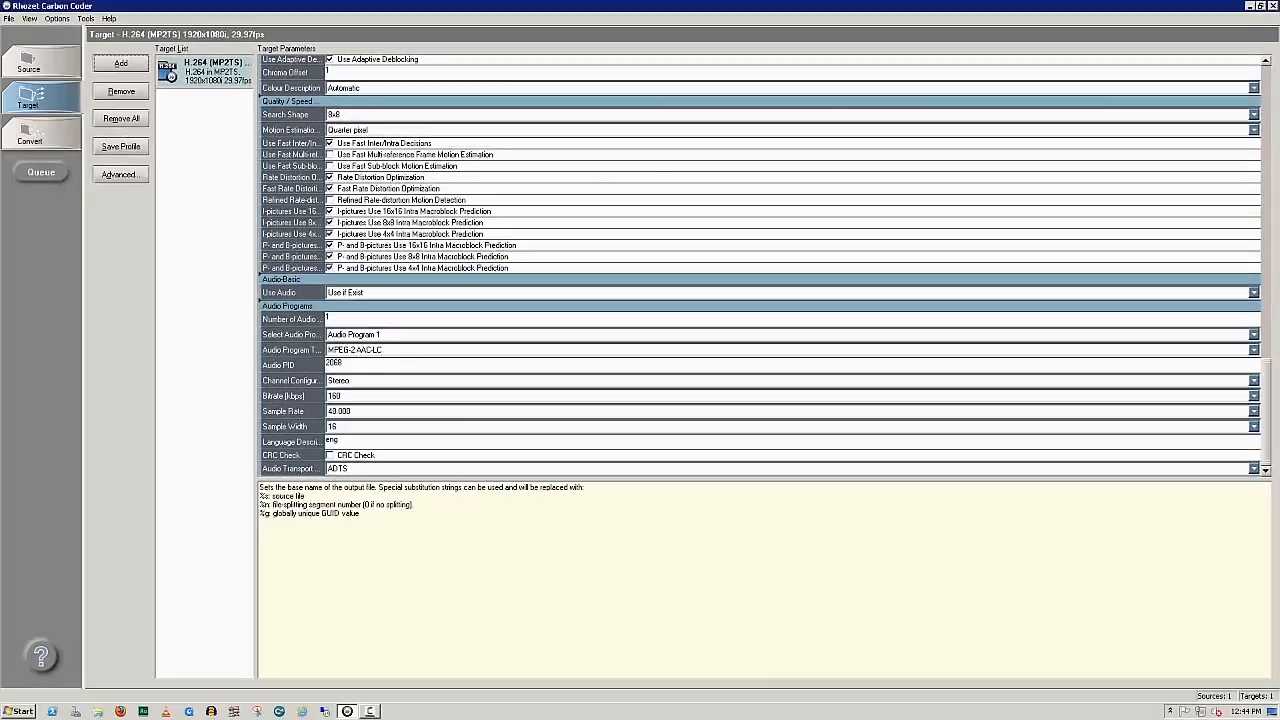
Step: Set 4 audio programs and make audio program 1 PCM/SMPTE302m
{"action": "left_click", "coordinate": [327, 318]}
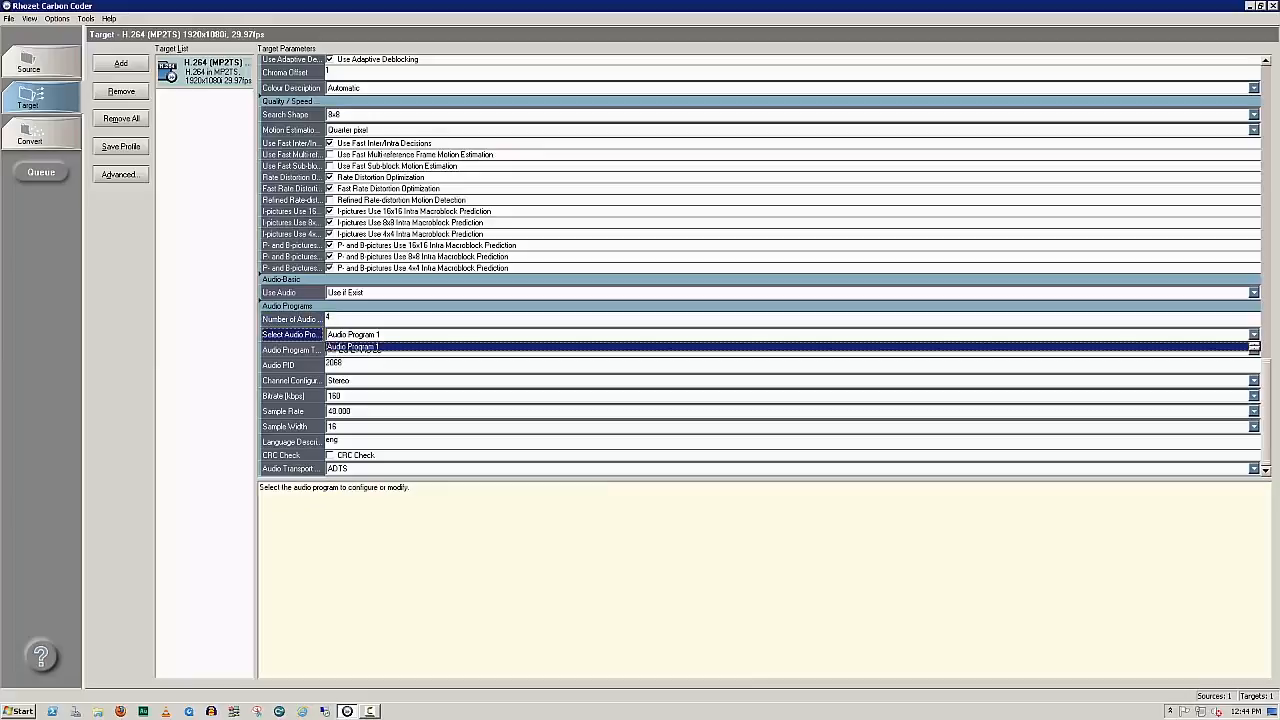
{"action": "left_click", "coordinate": [1253, 349]}
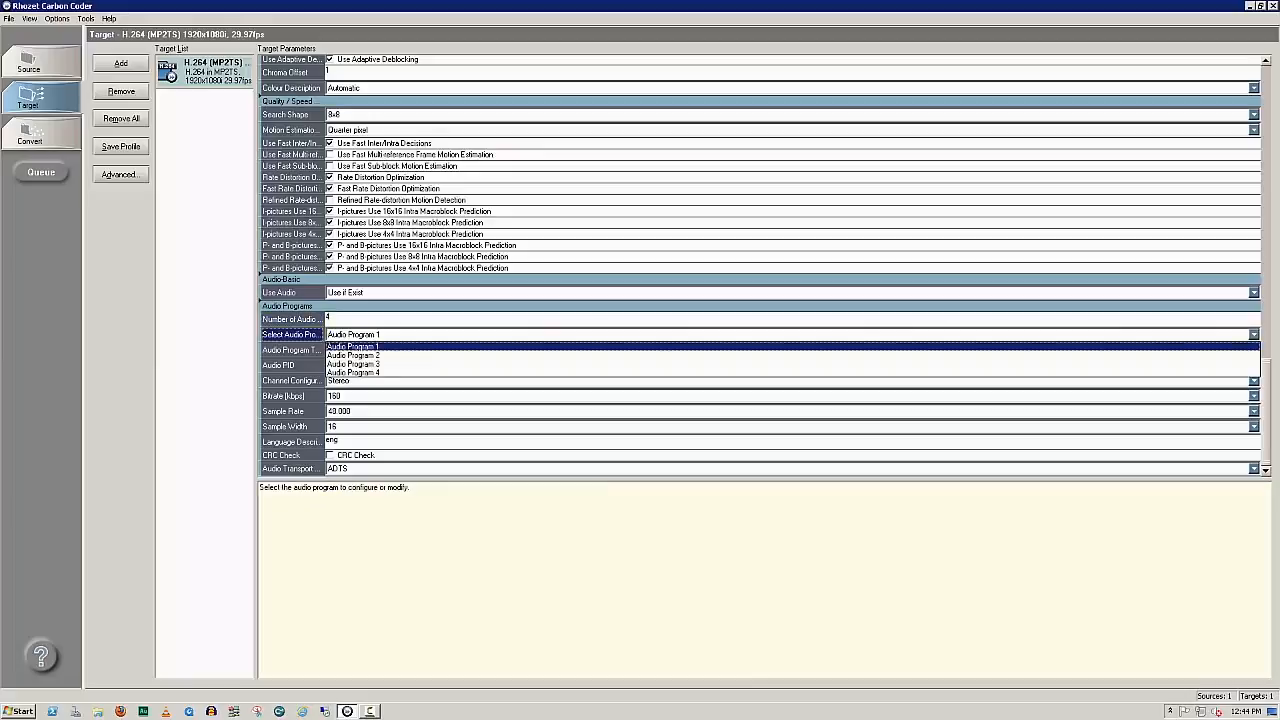
{"action": "left_click", "coordinate": [1254, 349]}
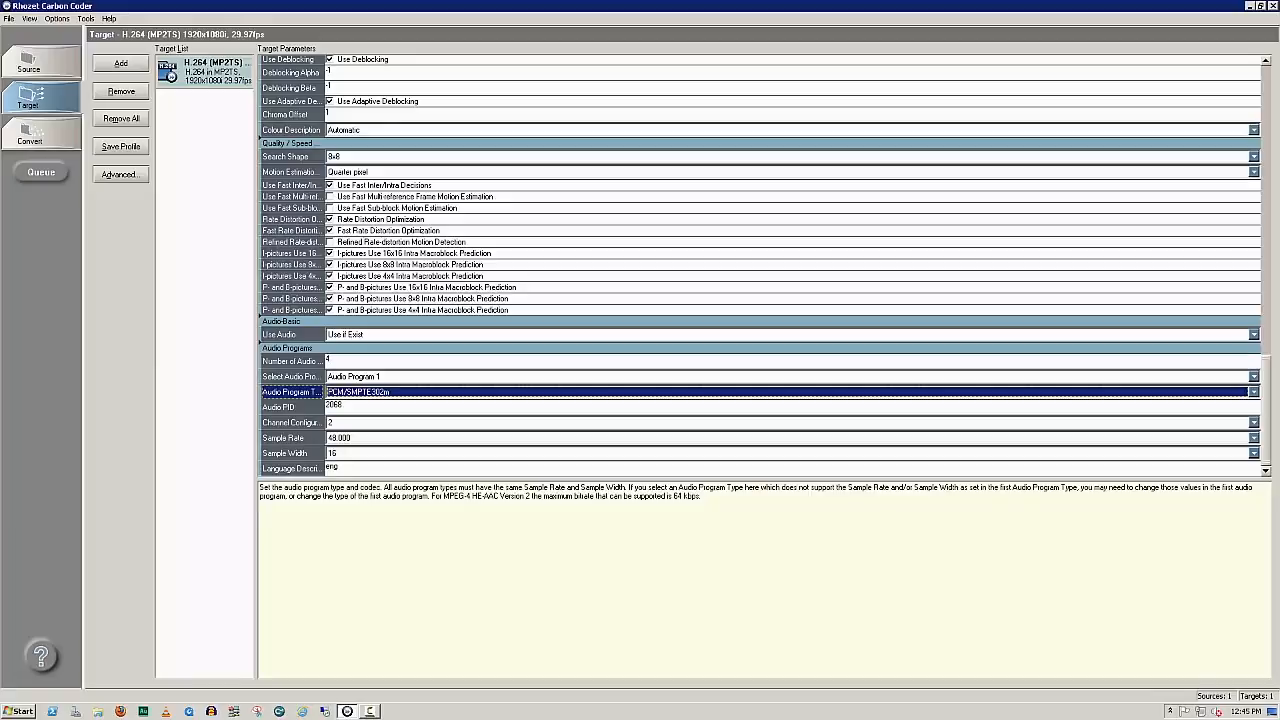
Step: Set audio program 2 to PCM/SMPTE 302M
{"action": "left_click", "coordinate": [790, 376]}
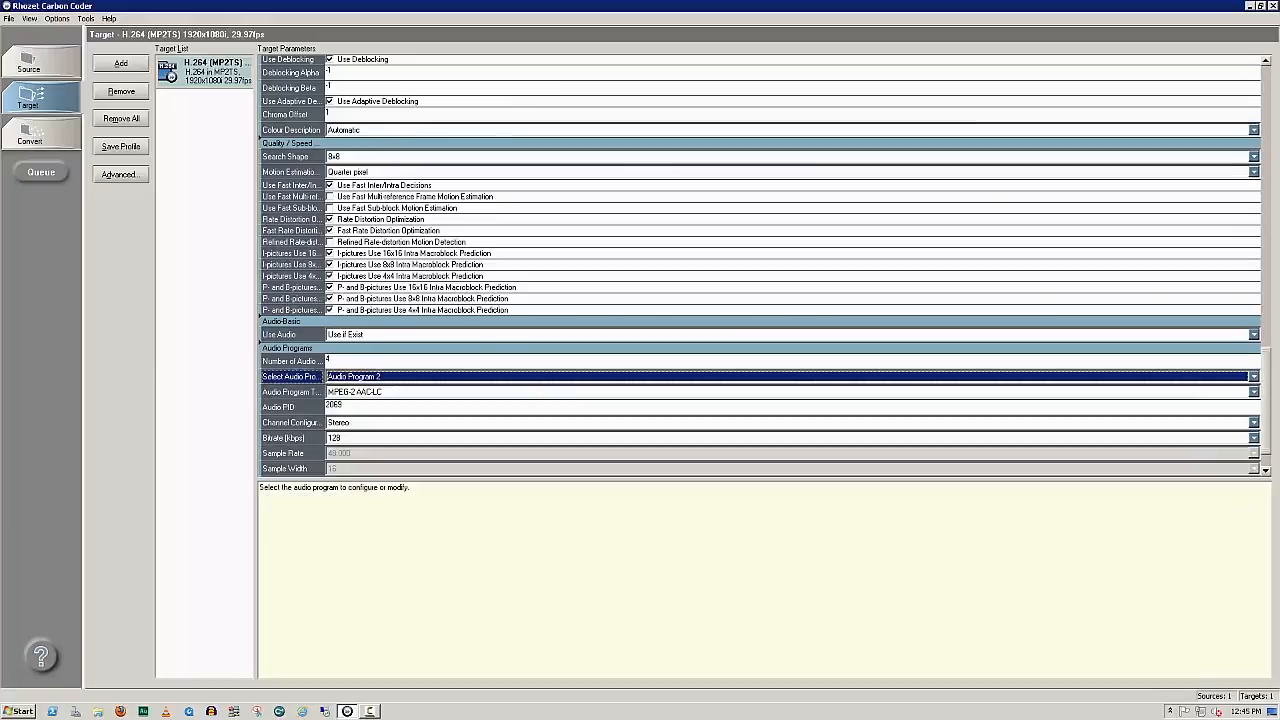
{"action": "left_click", "coordinate": [1253, 391]}
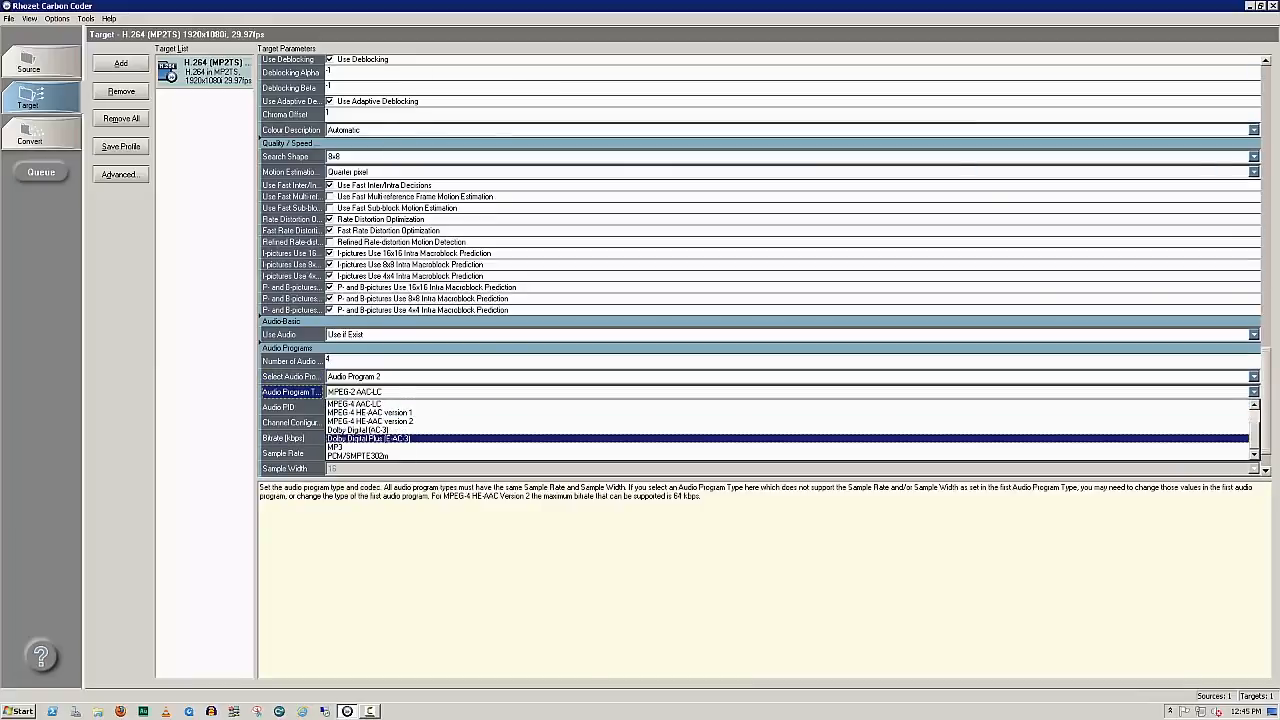
{"action": "left_click", "coordinate": [355, 455]}
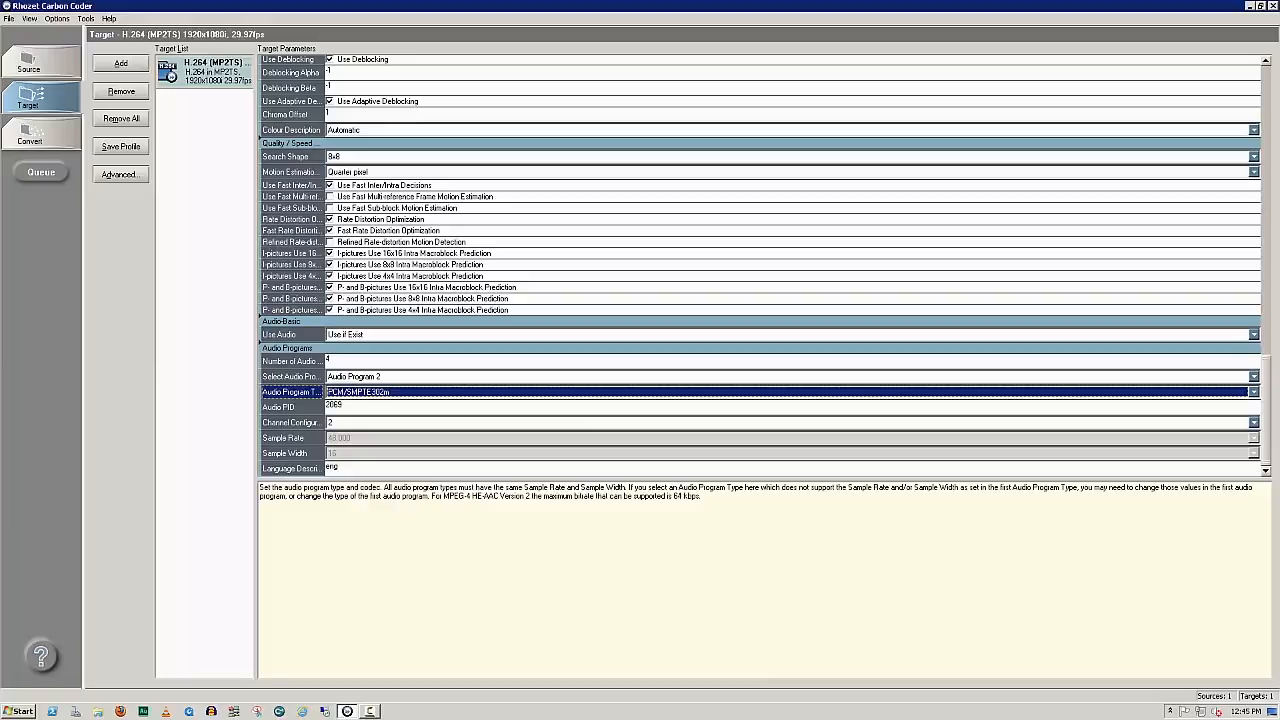
Step: Make audio program 3 PCM/SMPTE 302M with two channels and go to Convert
{"action": "left_click", "coordinate": [1253, 376]}
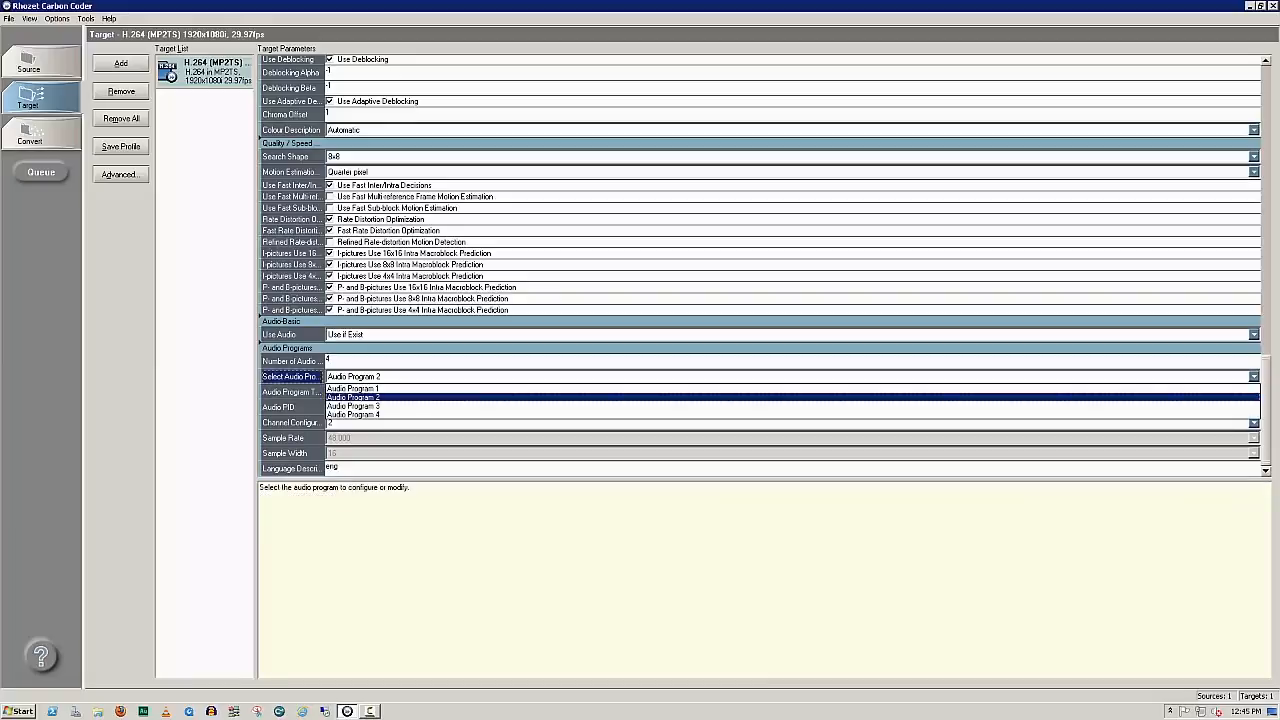
{"action": "left_click", "coordinate": [353, 406]}
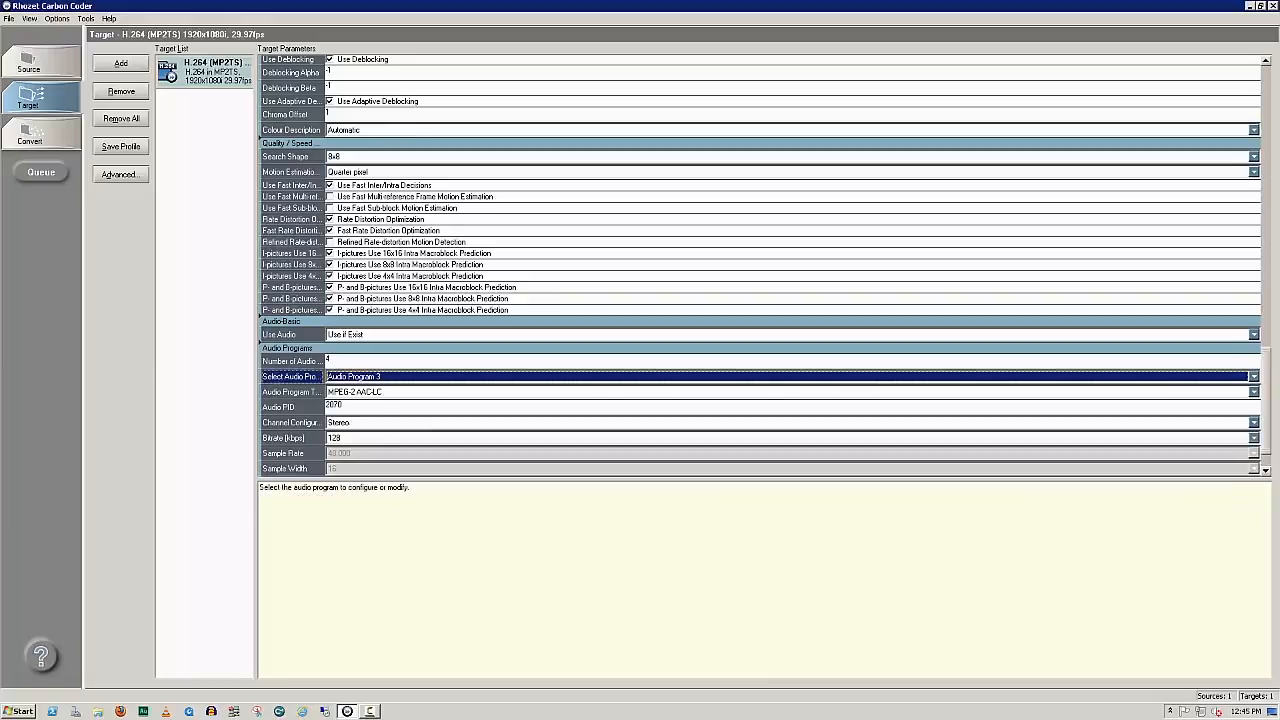
{"action": "left_click", "coordinate": [1253, 391]}
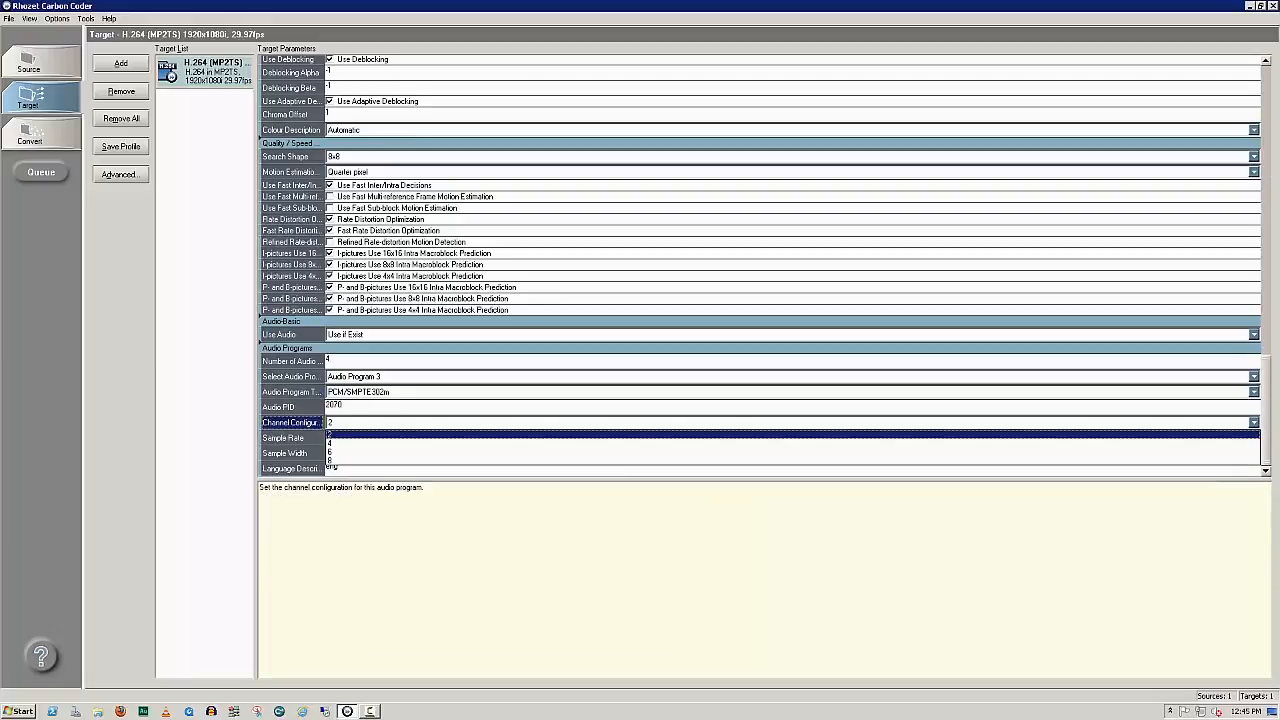
{"action": "left_click", "coordinate": [790, 421]}
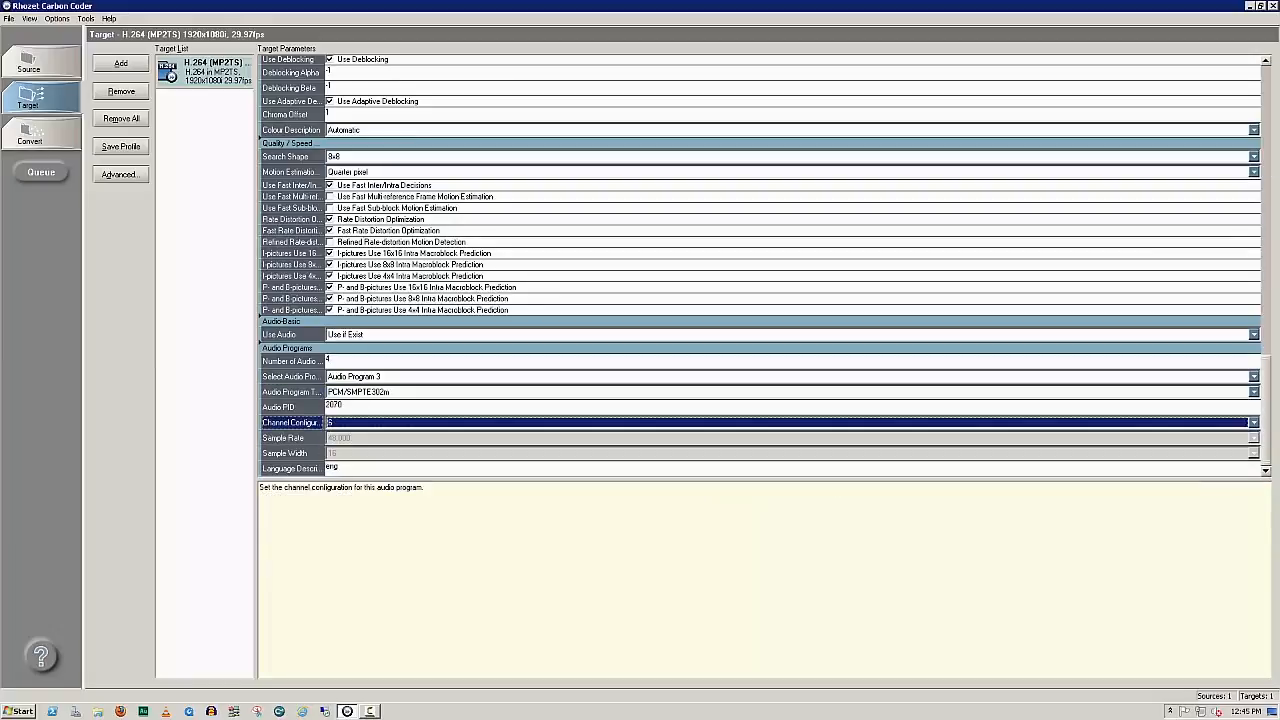
{"action": "left_click", "coordinate": [1253, 376]}
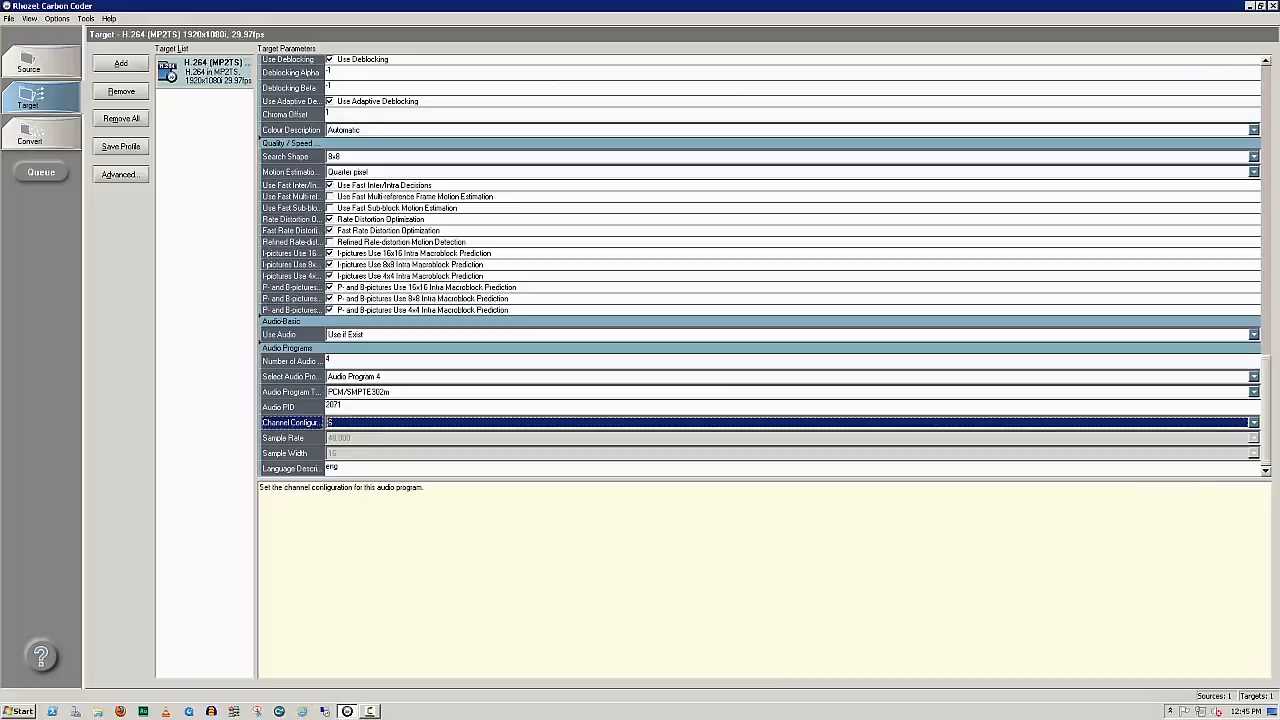
{"action": "left_click", "coordinate": [30, 135]}
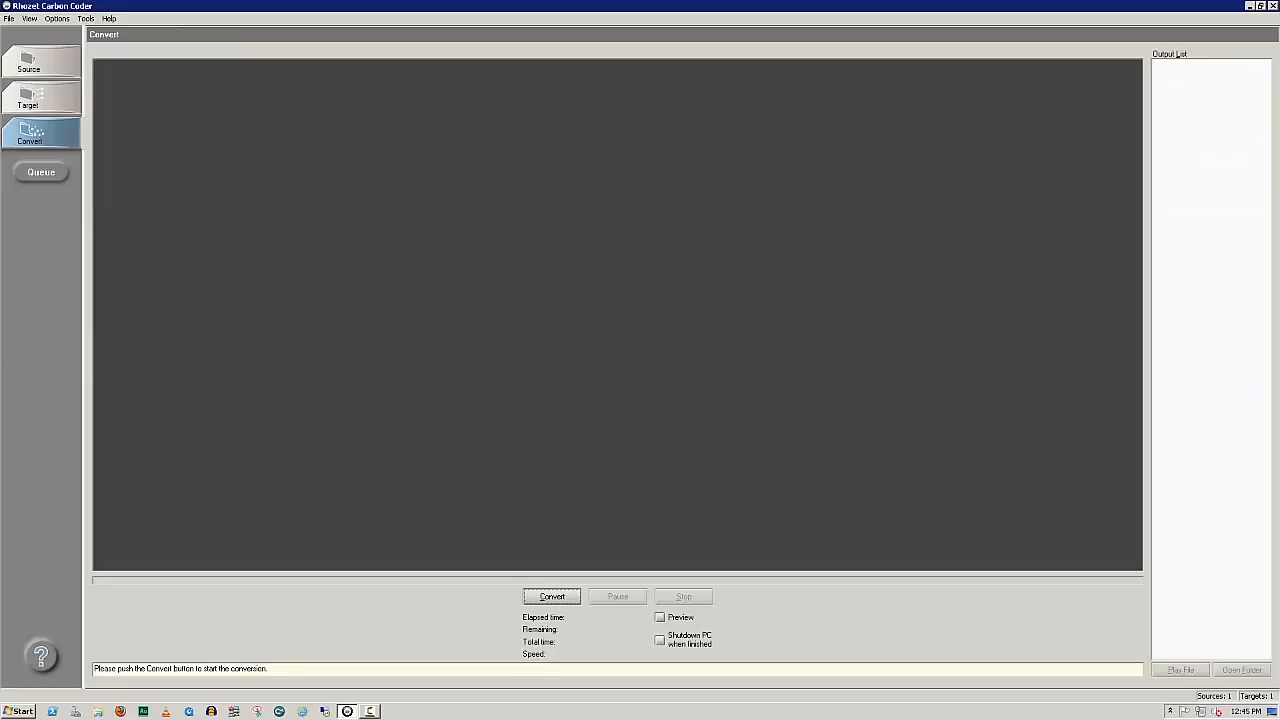